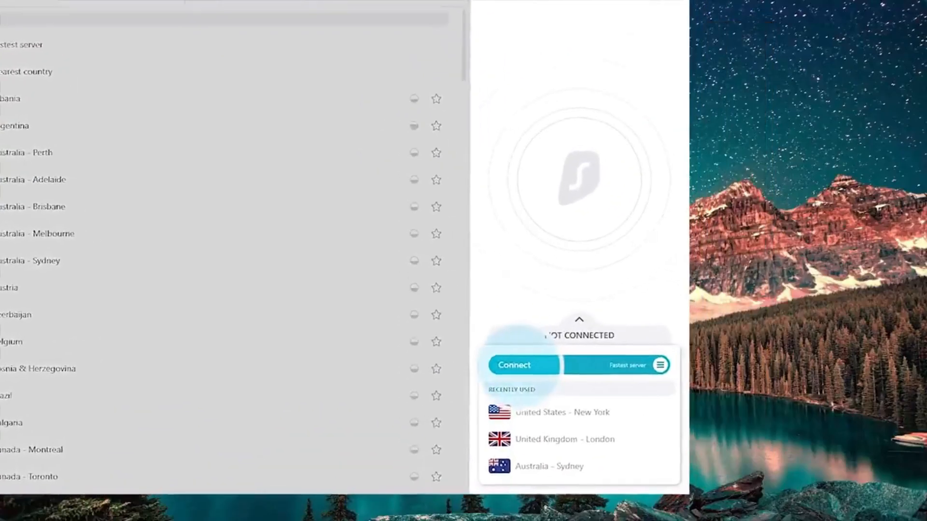
Step: Connect Surfshark to the fastest server and browse the UK and US locations
{"action": "left_click", "coordinate": [513, 365]}
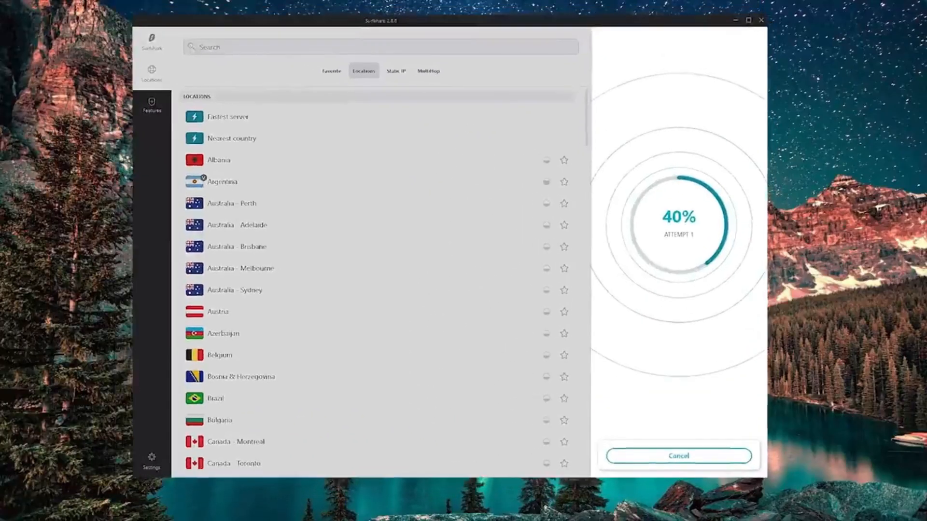
{"action": "left_click", "coordinate": [678, 456]}
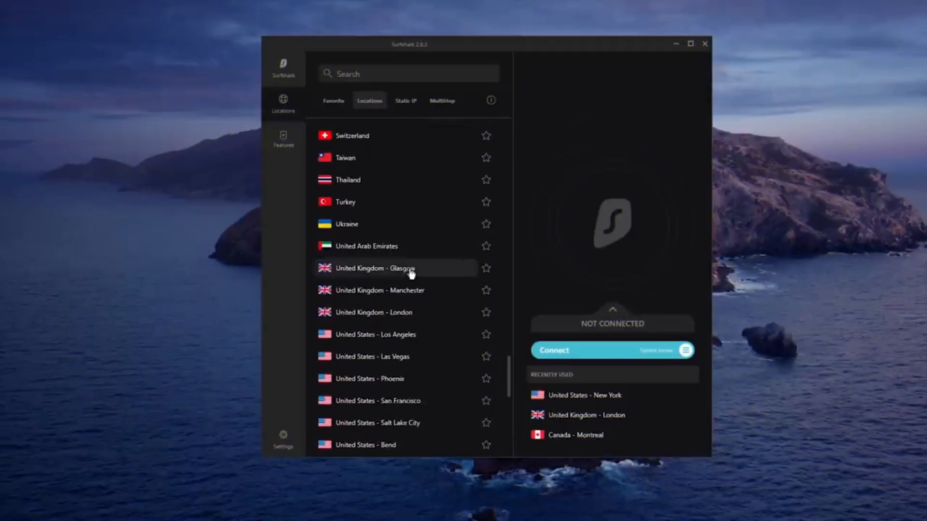
{"action": "scroll", "scroll_direction": "up", "scroll_amount": 3}
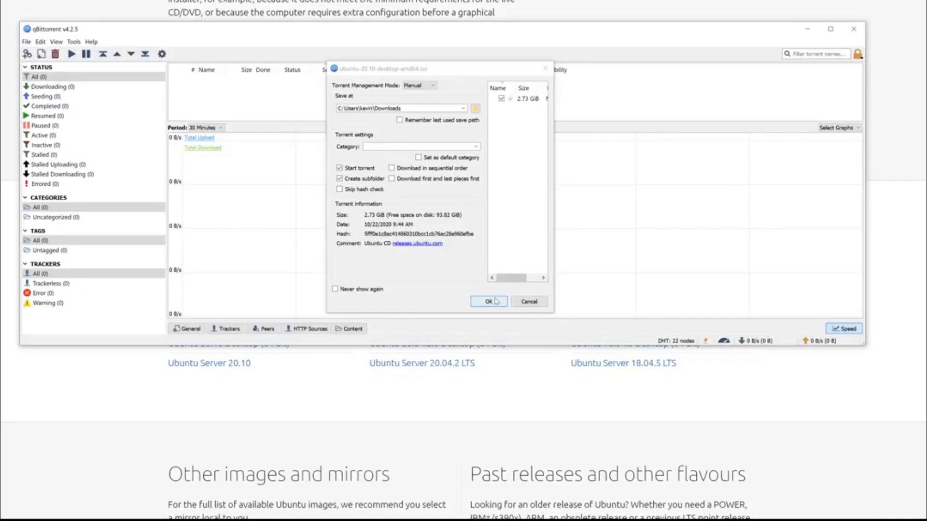
Step: Confirm adding the Ubuntu 20.10 desktop torrent with Start torrent checked
{"action": "left_click", "coordinate": [487, 301]}
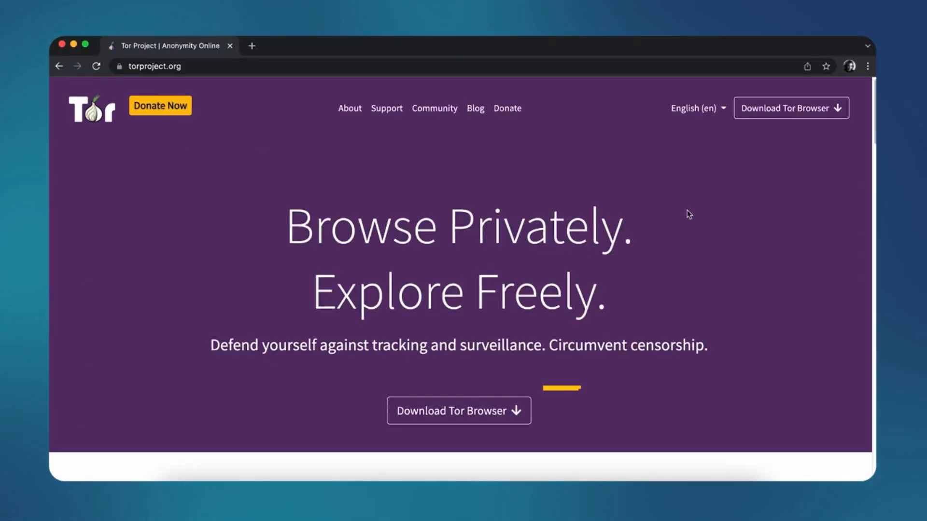
Step: Go to the Tor Browser download page and scroll through its platform versions
{"action": "left_click", "coordinate": [458, 410]}
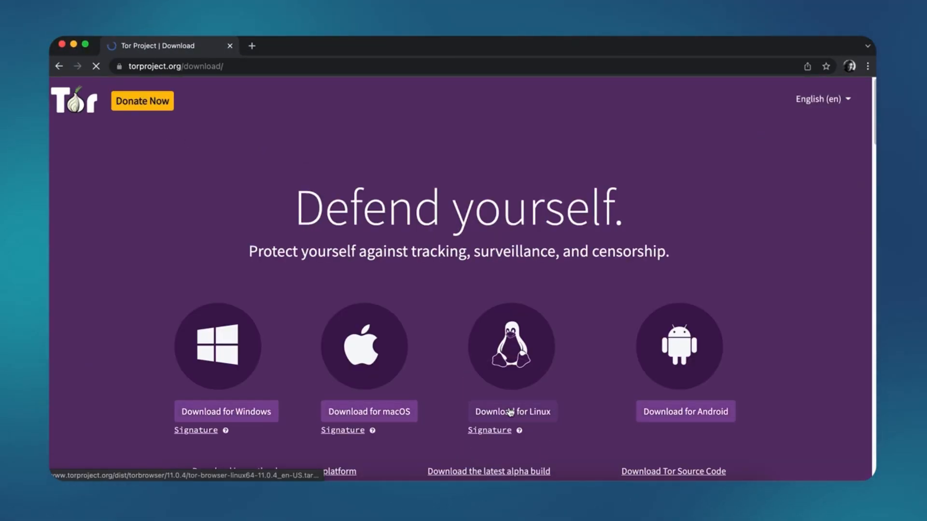
{"action": "scroll", "scroll_direction": "down", "scroll_amount": 3}
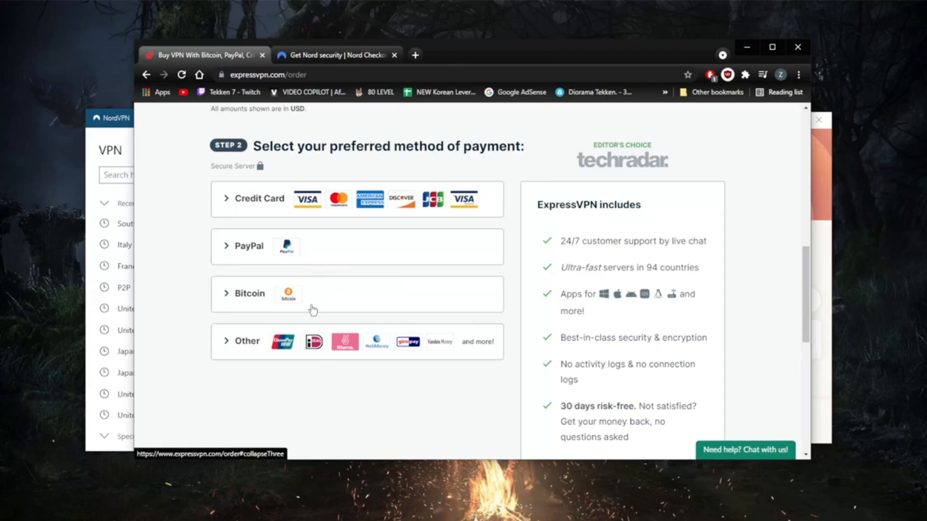
{"action": "mouse_move", "coordinate": [312, 314]}
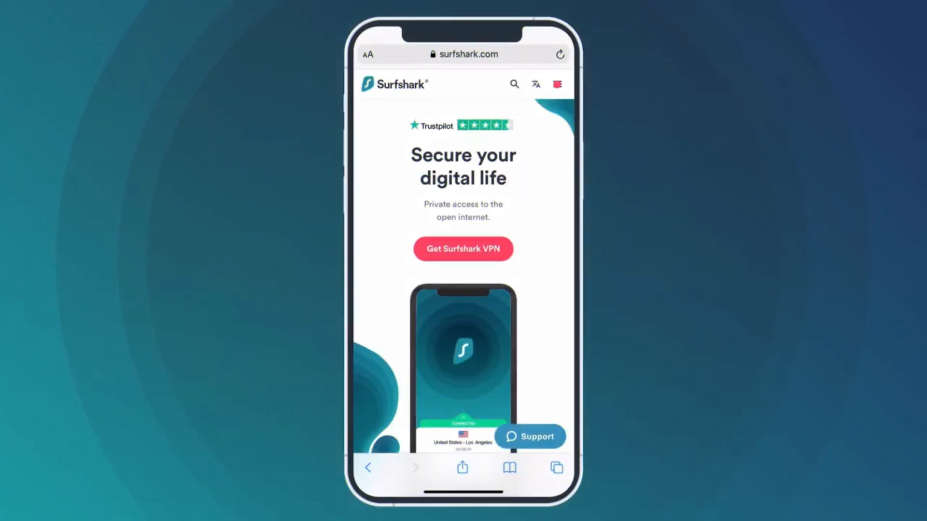
Step: Open the hamburger menu on surfshark.com's mobile site
{"action": "left_click", "coordinate": [556, 83]}
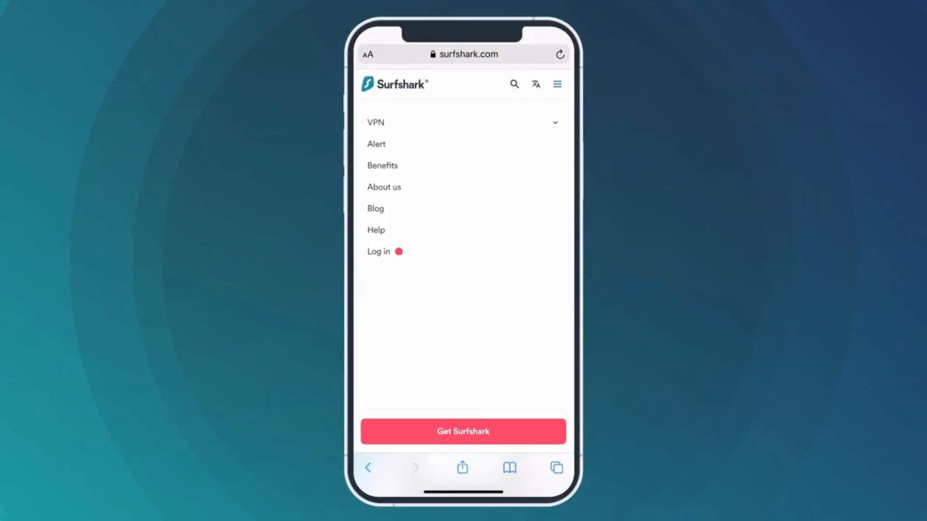
{"action": "left_click", "coordinate": [463, 432]}
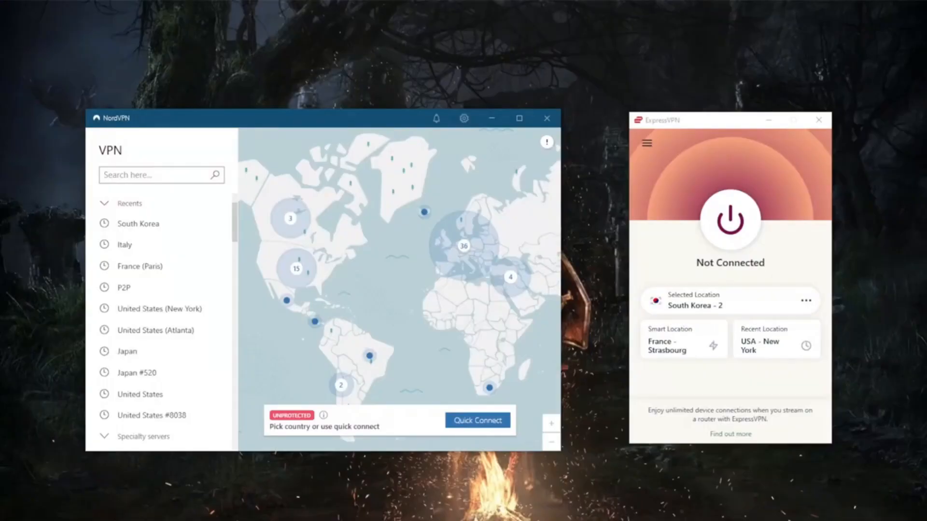
{"action": "mouse_move", "coordinate": [468, 187]}
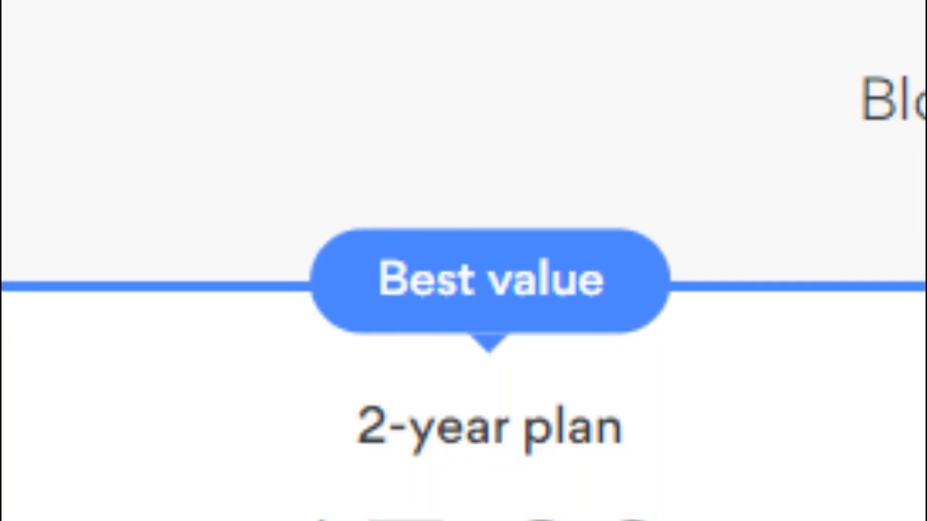
Step: Scroll to the Best value 2-year plan card at $3.29 per month
{"action": "scroll", "scroll_direction": "down", "scroll_amount": 3}
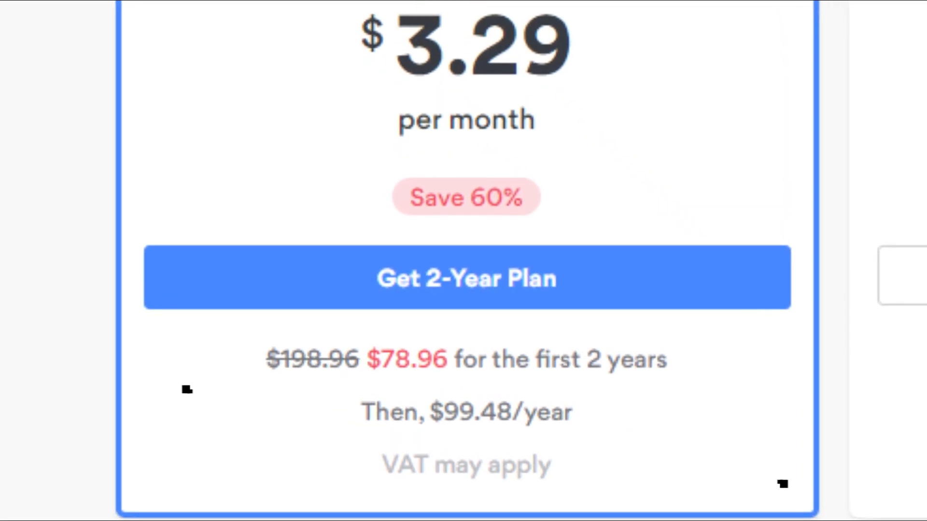
{"action": "scroll", "scroll_direction": "down", "scroll_amount": 3}
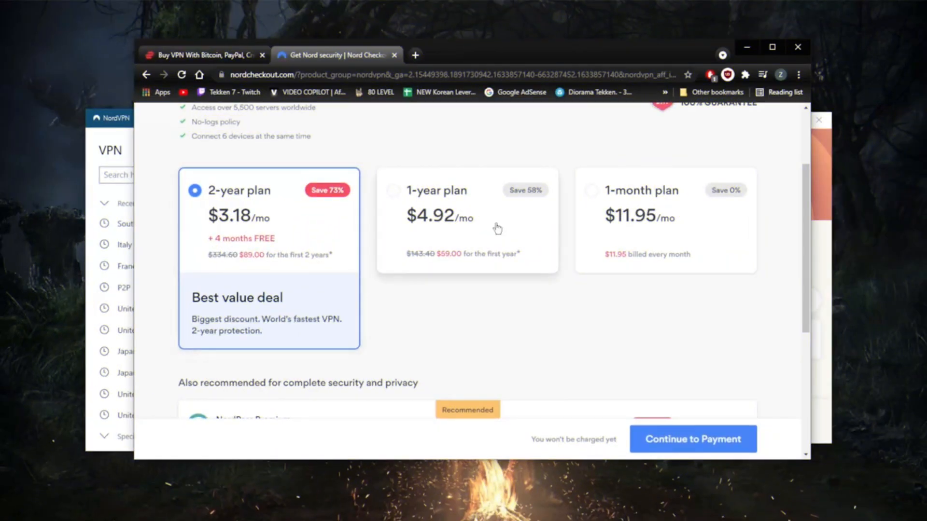
Step: Continue to payment for the 2-year plan and scroll through the payment methods
{"action": "left_click", "coordinate": [692, 439]}
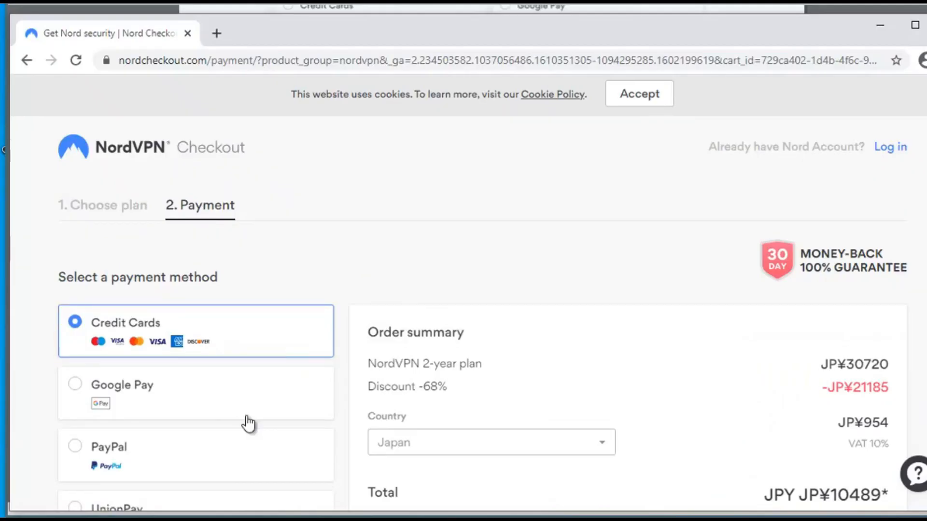
{"action": "scroll", "scroll_direction": "down", "scroll_amount": 3}
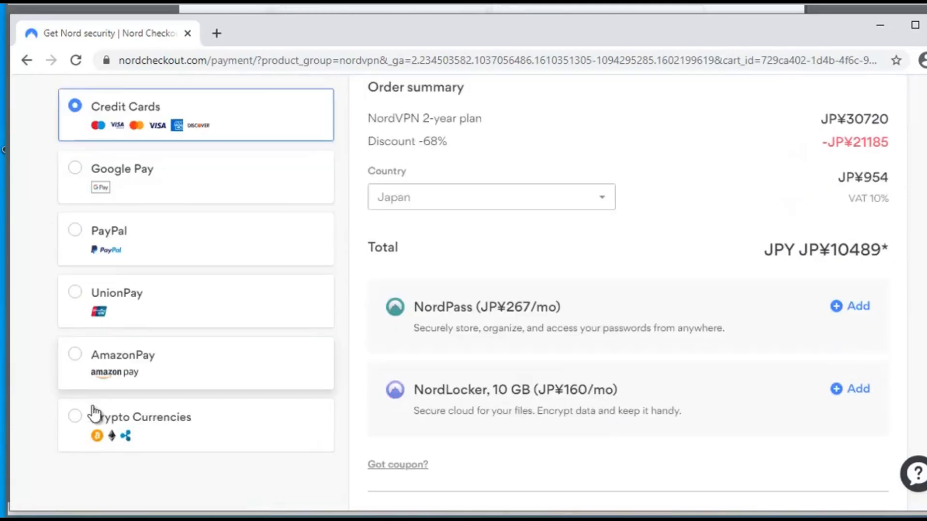
{"action": "scroll", "scroll_direction": "up", "scroll_amount": 3}
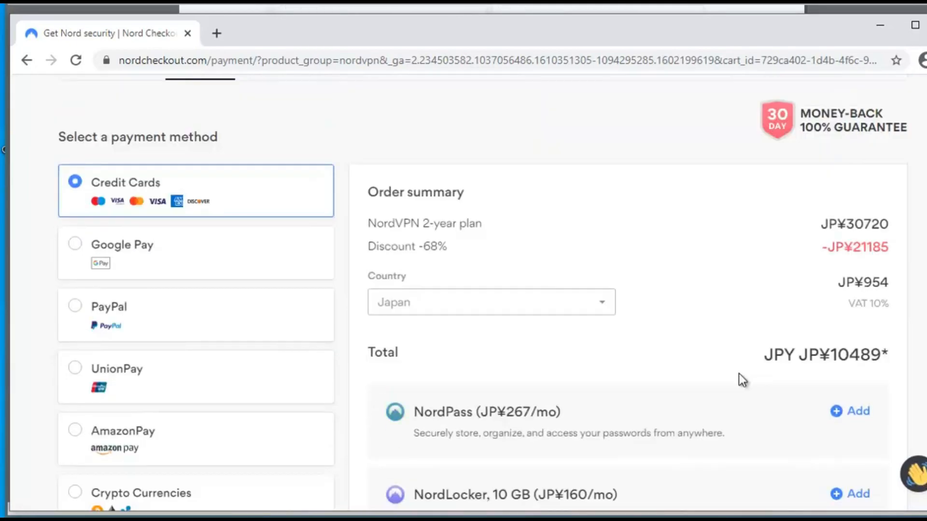
{"action": "scroll", "scroll_direction": "down", "scroll_amount": 3}
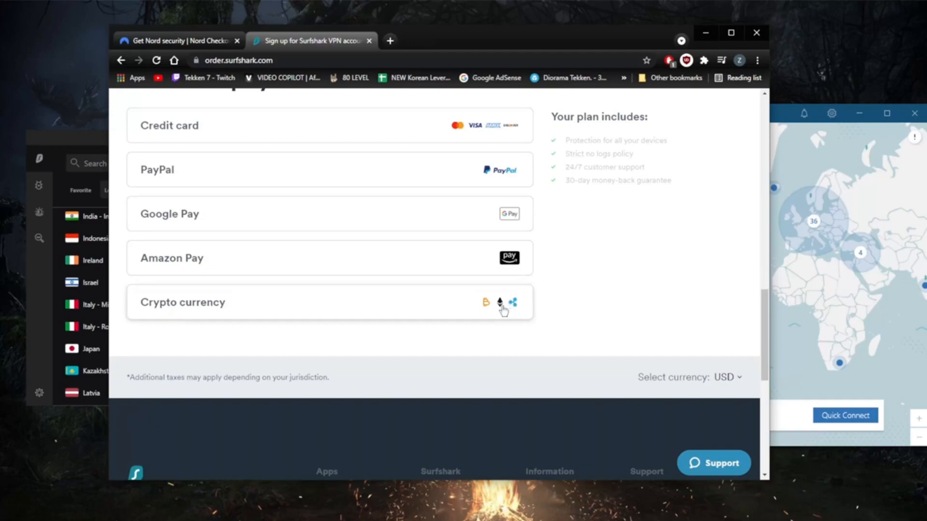
{"action": "mouse_move", "coordinate": [279, 324]}
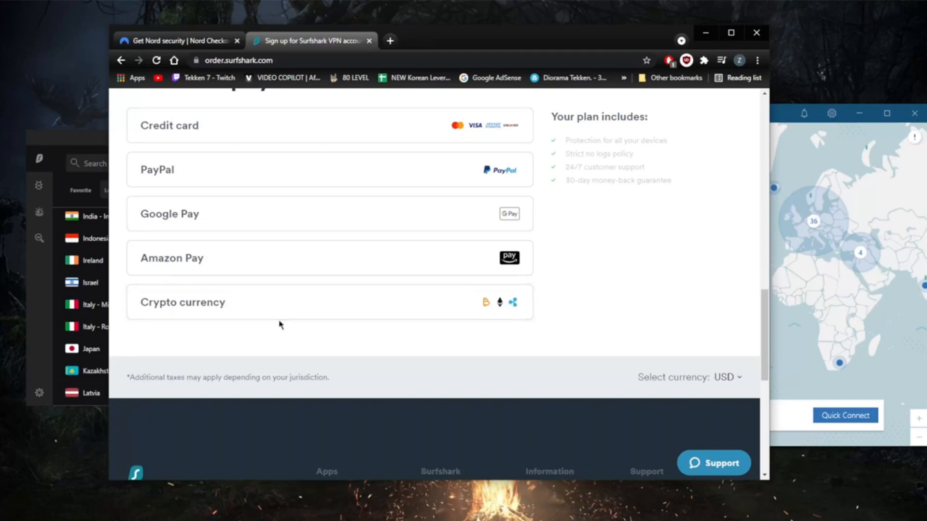
Step: Scroll Surfshark's payment options, then the Nord Checkout plan page with the coupon applied
{"action": "scroll", "scroll_direction": "up", "scroll_amount": 3}
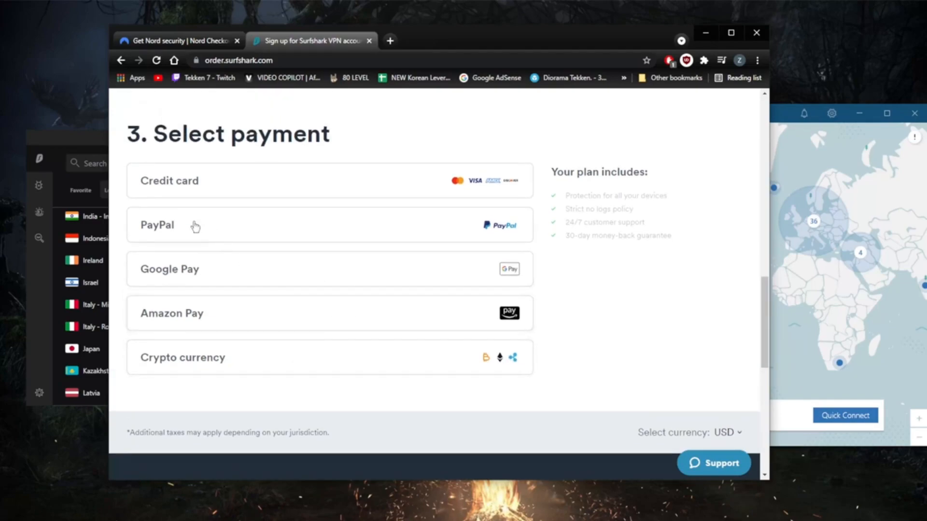
{"action": "scroll", "scroll_direction": "up", "scroll_amount": 3}
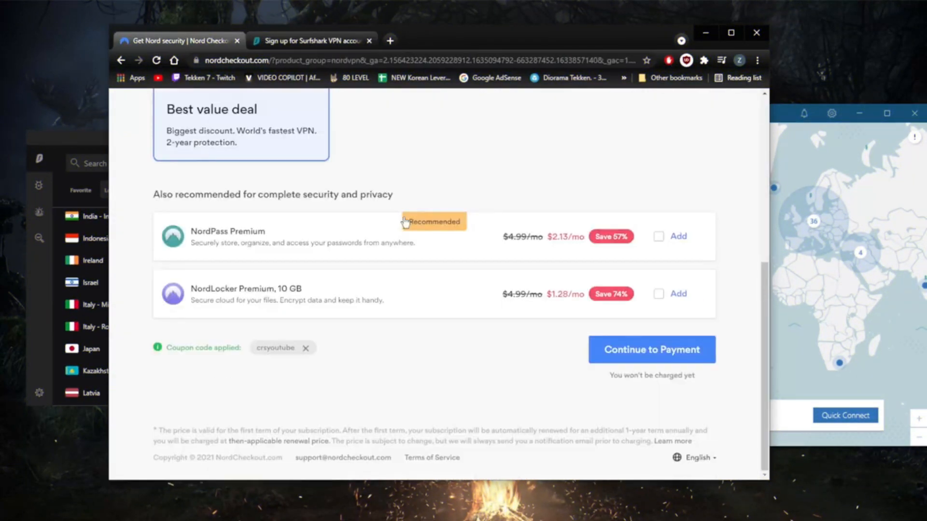
{"action": "scroll", "scroll_direction": "up", "scroll_amount": 3}
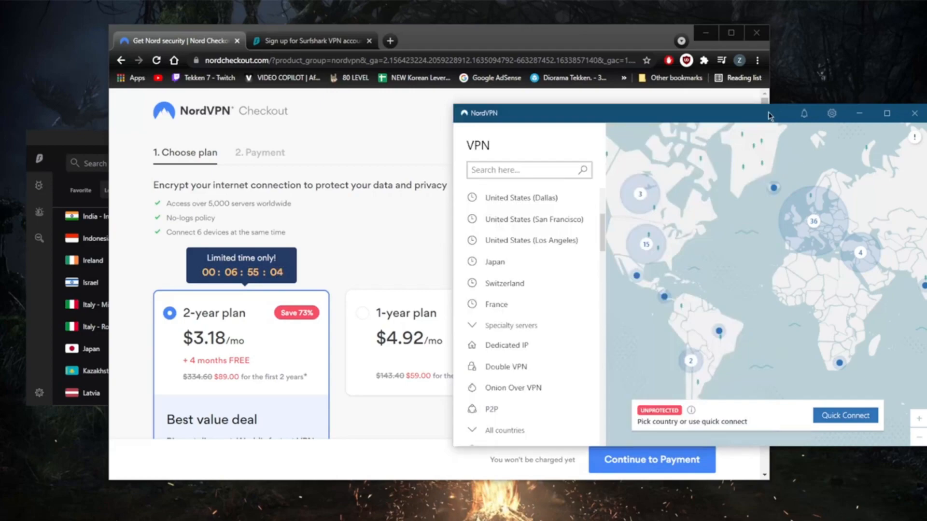
Step: Continue to the payment form showing the $89.00 total with coupon
{"action": "left_click", "coordinate": [307, 40]}
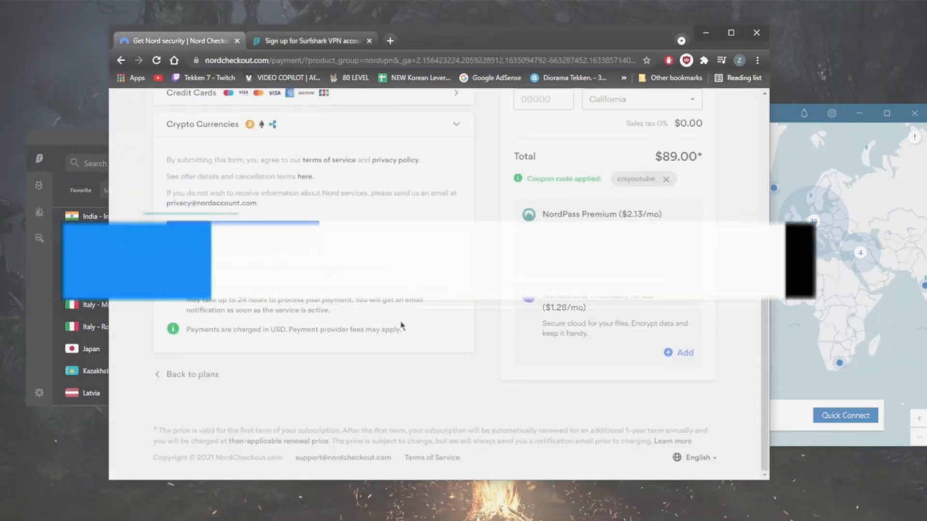
{"action": "scroll", "scroll_direction": "up", "scroll_amount": 3}
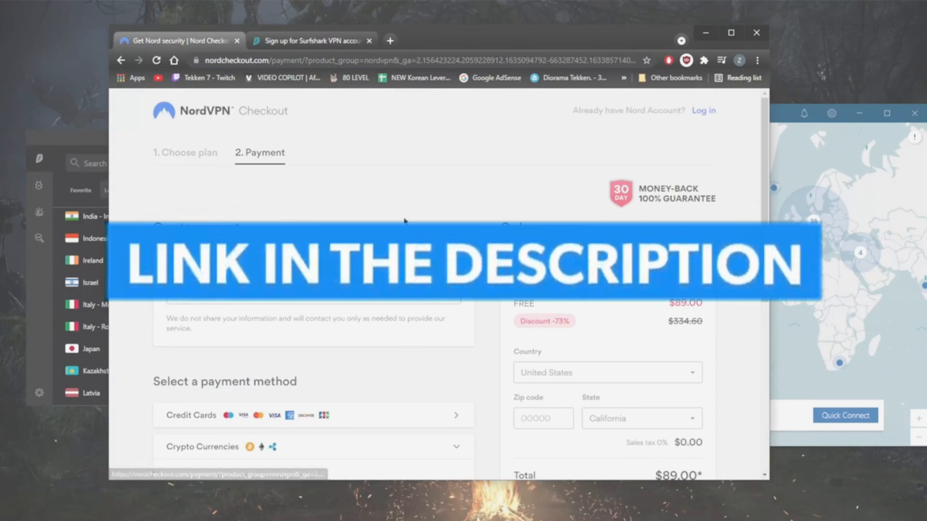